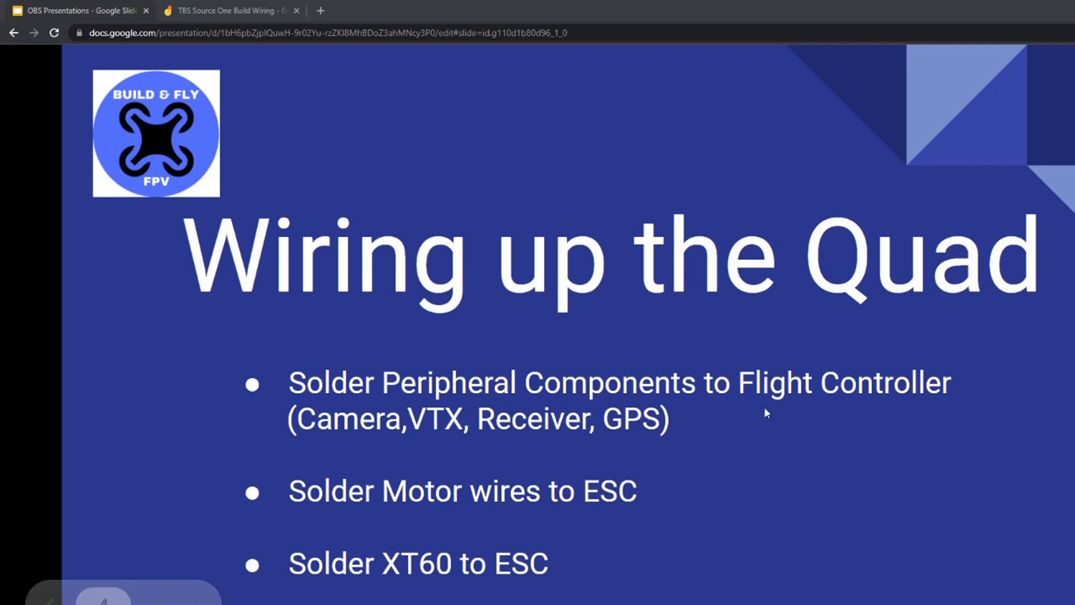
{"action": "mouse_move", "coordinate": [424, 435]}
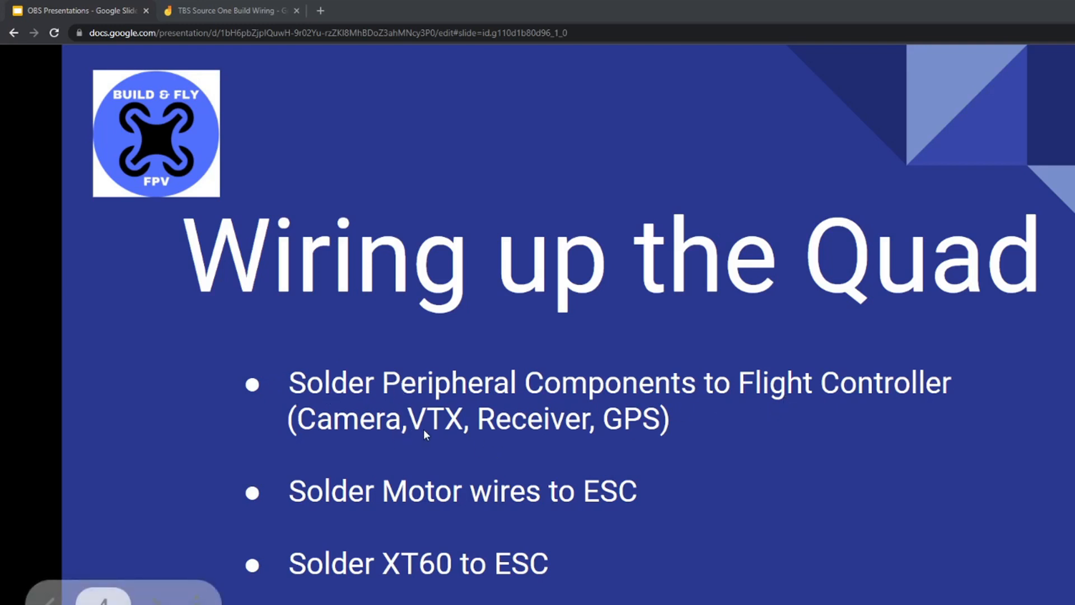
Step: Switch to the TBS Source One Build Wiring board on its full wiring diagram frame
{"action": "left_click", "coordinate": [229, 10]}
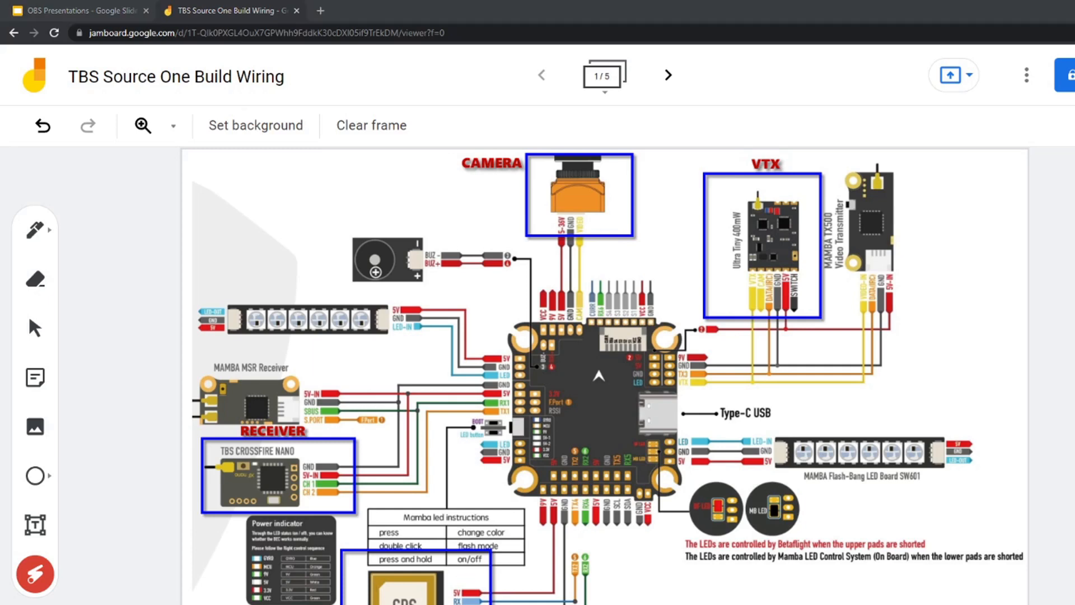
Step: Step to frame 2/5 with the Crossfire Nano receiver wiring, revisiting frame 1/5 on the way, then advance onward
{"action": "left_click", "coordinate": [668, 75]}
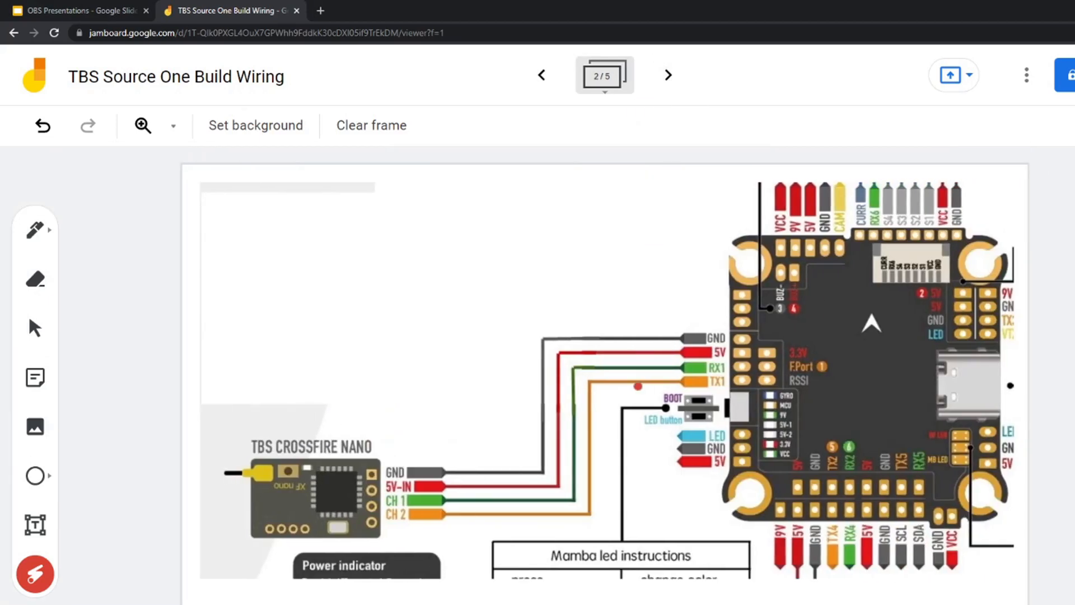
{"action": "left_click_drag", "start_coordinate": [241, 411], "coordinate": [312, 545]}
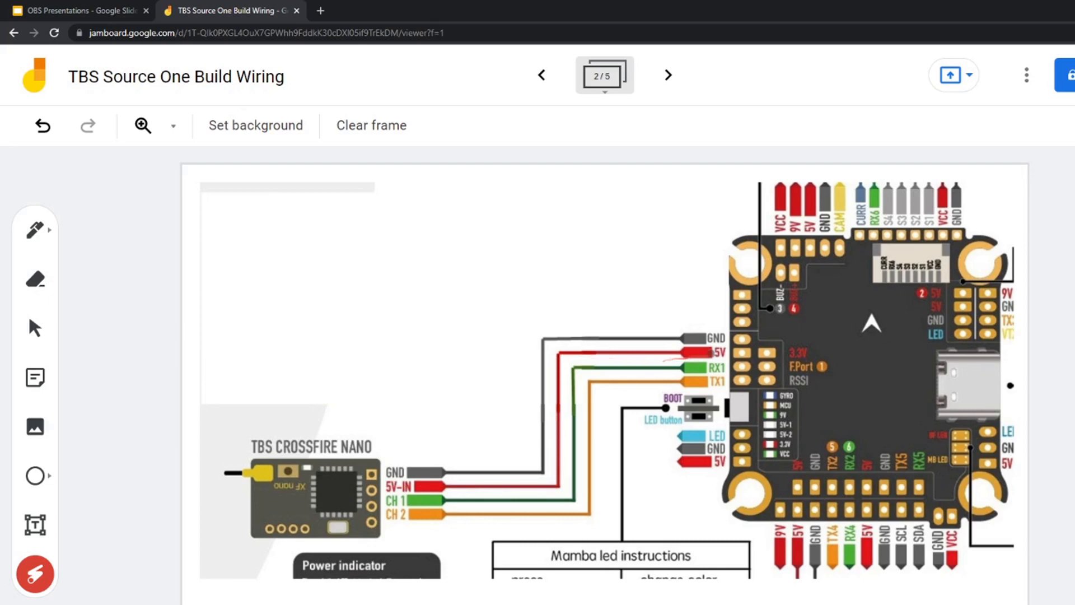
{"action": "mouse_move", "coordinate": [541, 74]}
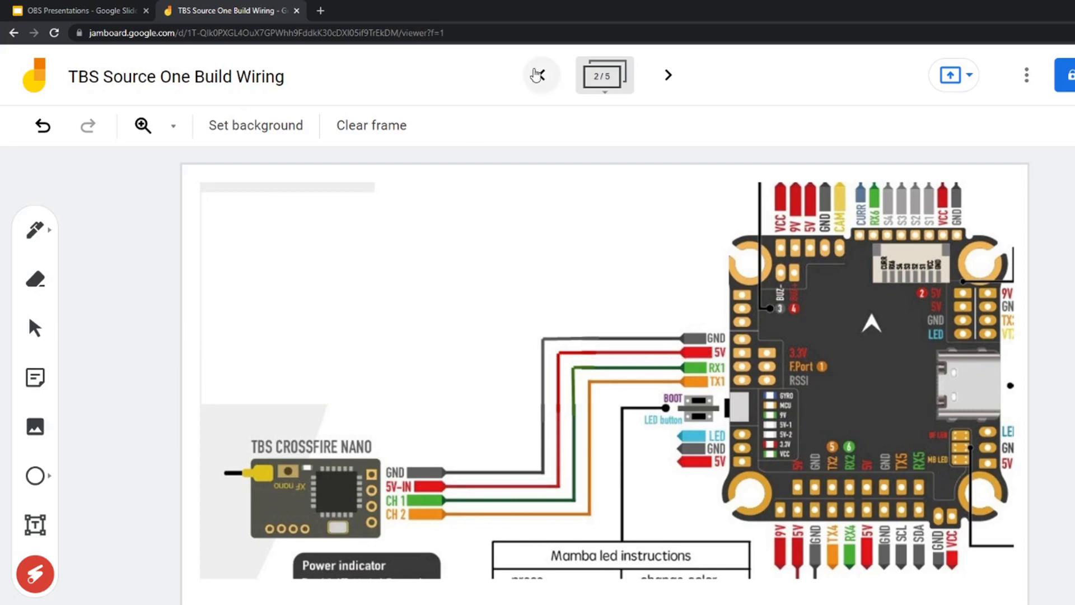
{"action": "left_click", "coordinate": [541, 74]}
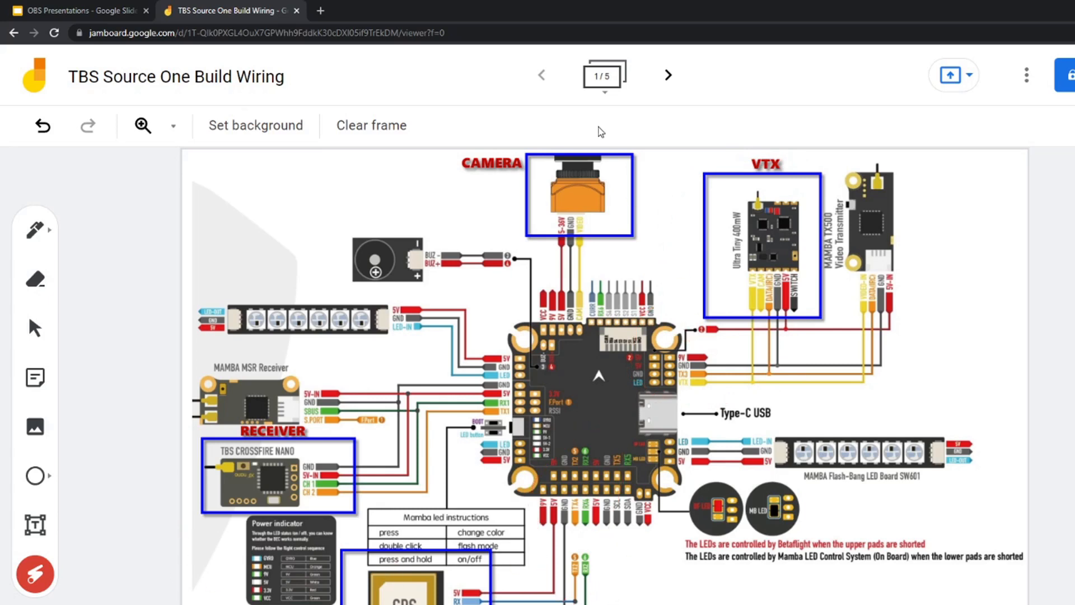
{"action": "left_click", "coordinate": [667, 75]}
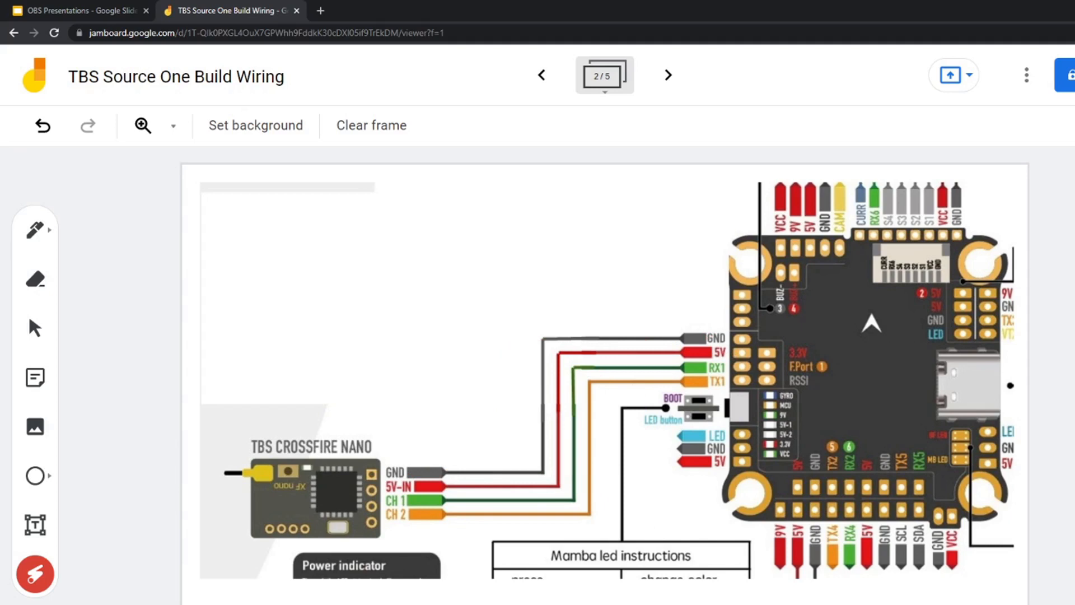
{"action": "mouse_move", "coordinate": [112, 587]}
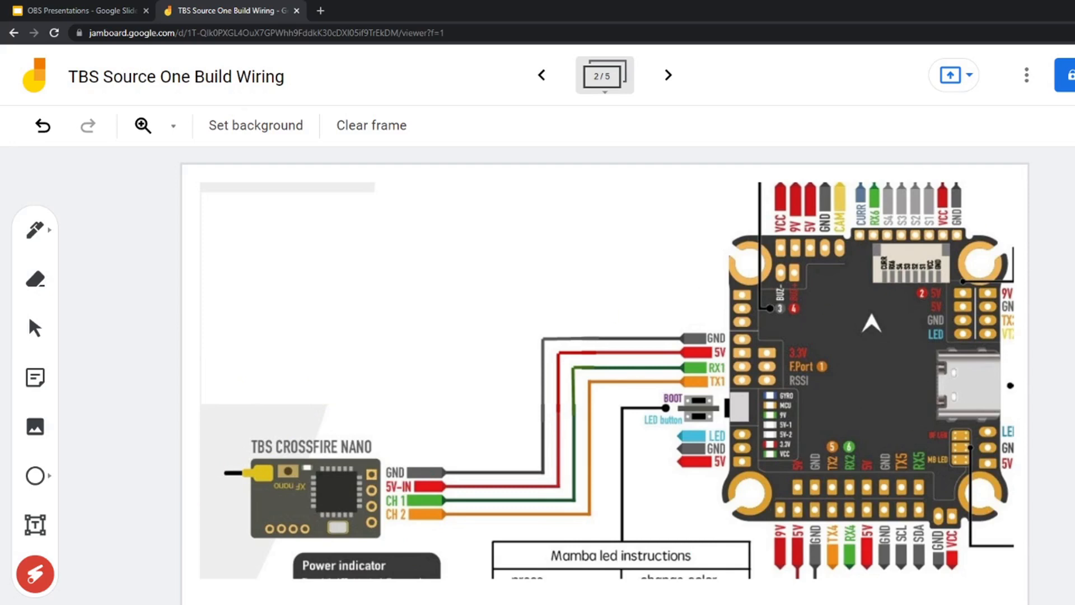
{"action": "mouse_move", "coordinate": [645, 119]}
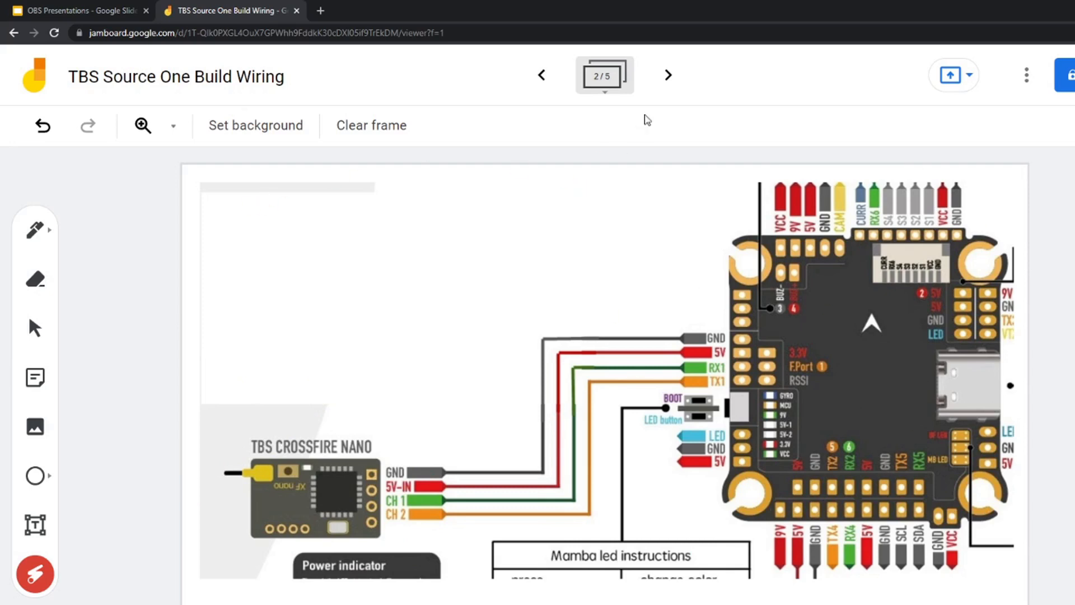
{"action": "left_click", "coordinate": [667, 75]}
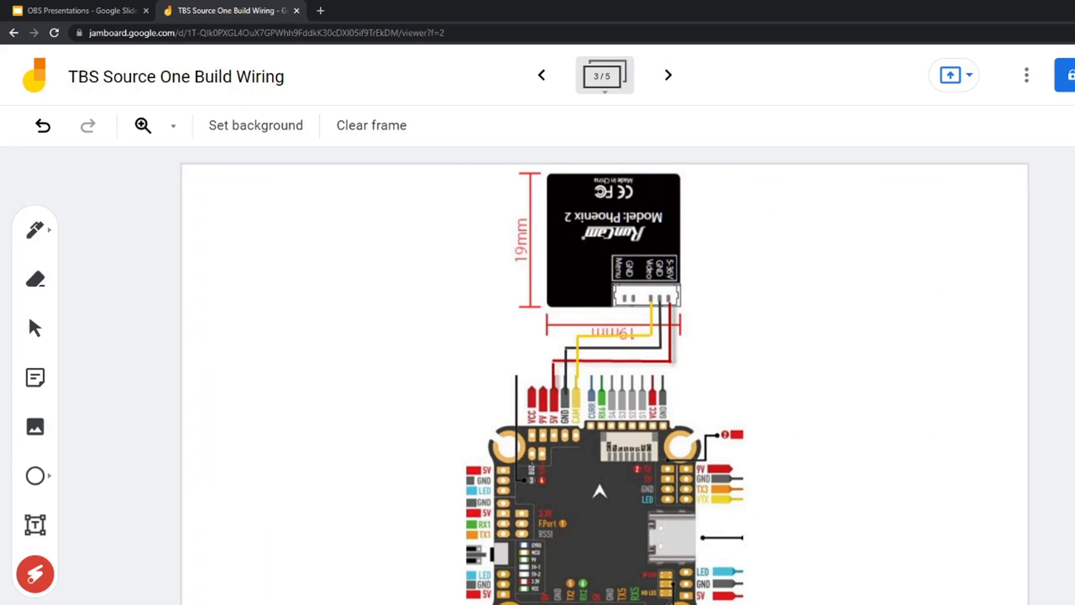
{"action": "mouse_move", "coordinate": [89, 388]}
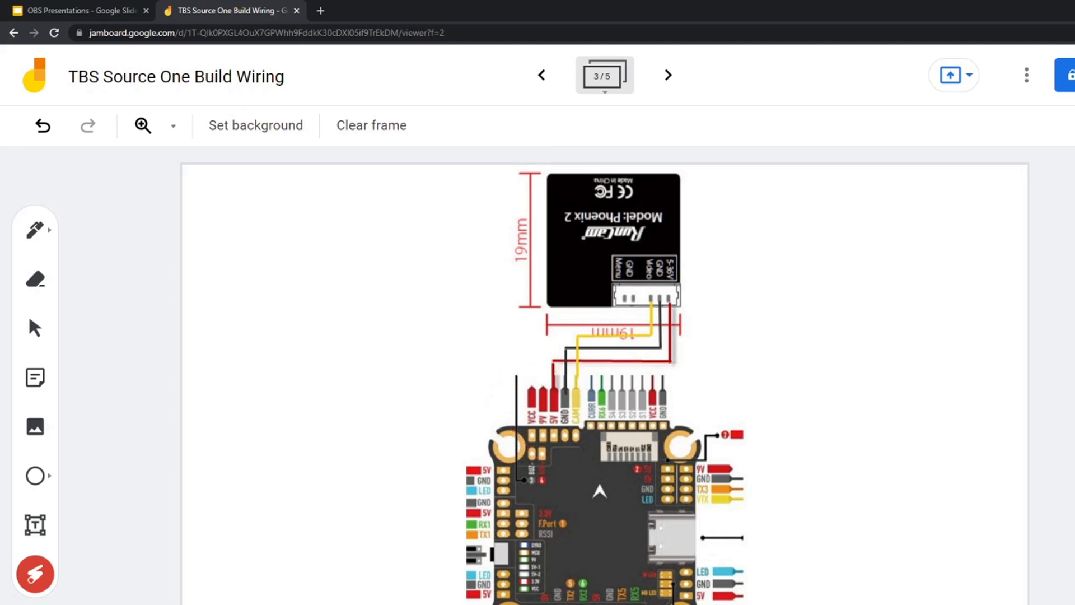
Step: Advance from the Phoenix 2 camera wiring frame to the next frame
{"action": "left_click", "coordinate": [668, 74]}
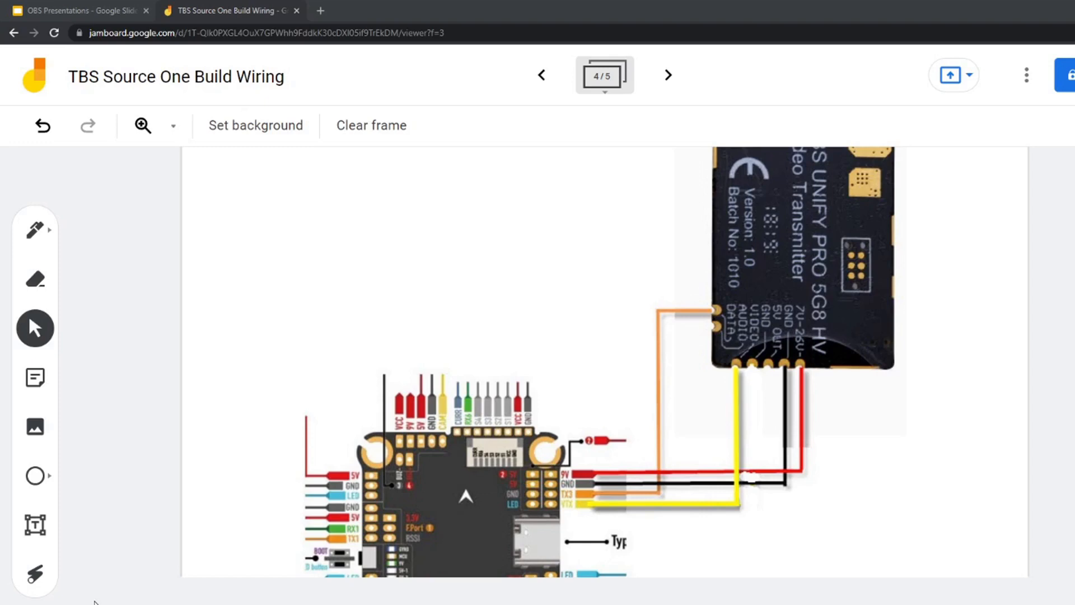
{"action": "mouse_move", "coordinate": [113, 584]}
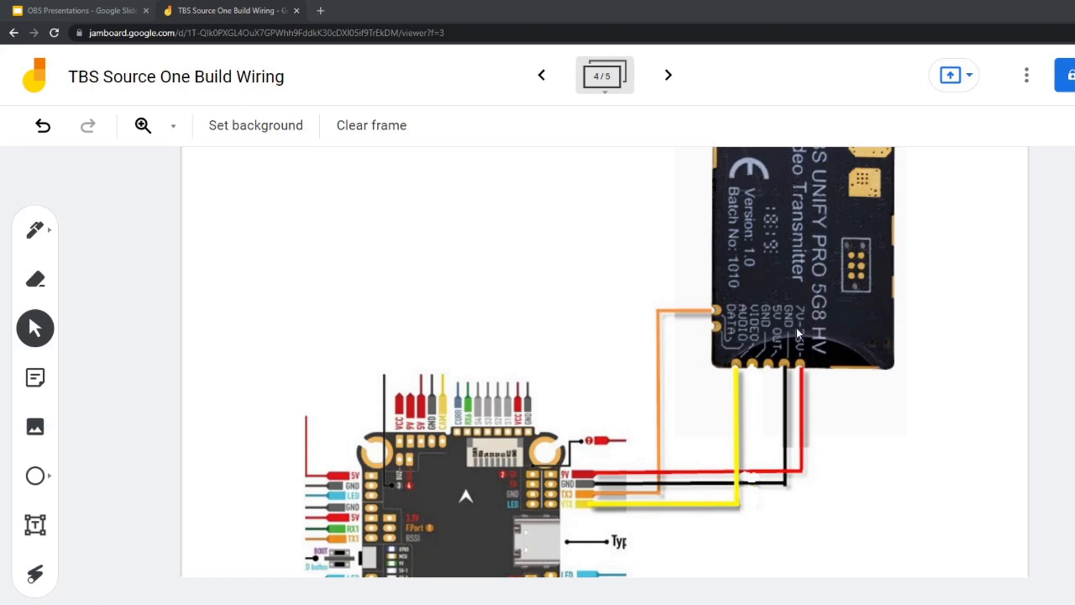
{"action": "mouse_move", "coordinate": [822, 346]}
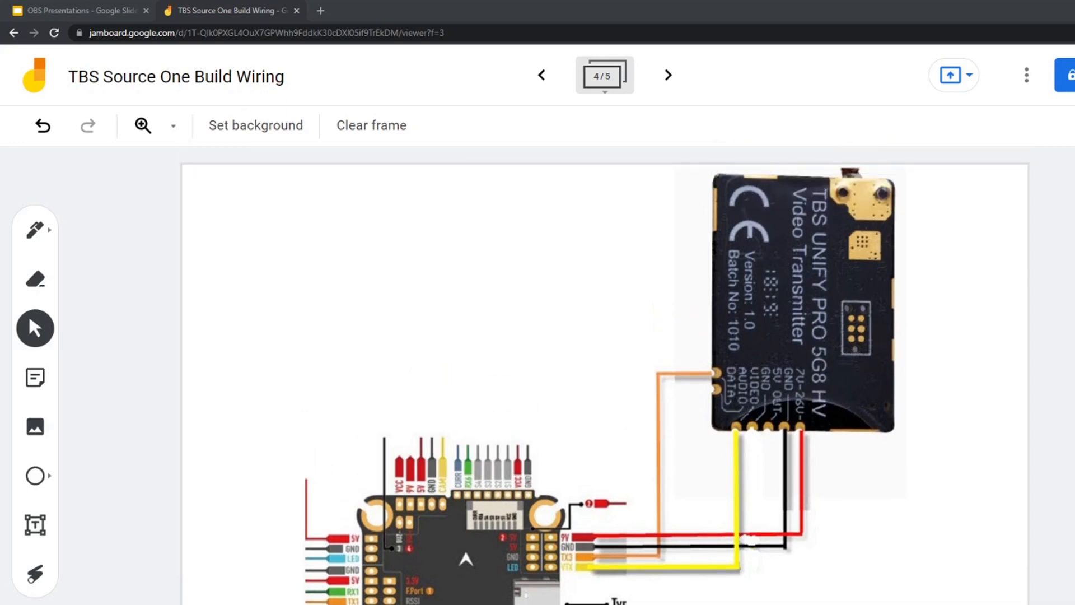
{"action": "left_click", "coordinate": [35, 574]}
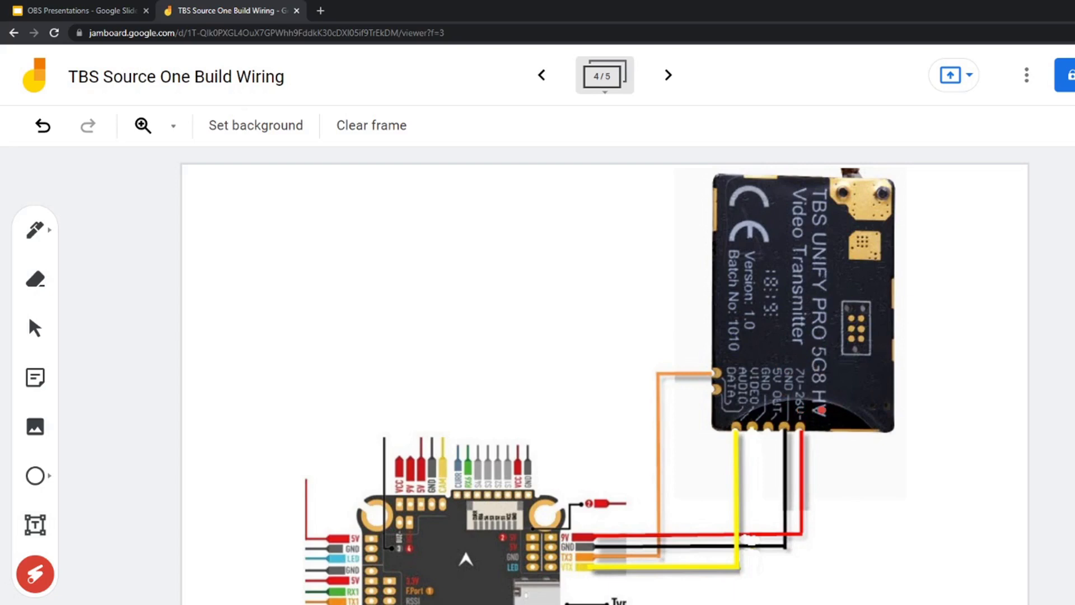
{"action": "left_click_drag", "start_coordinate": [809, 408], "coordinate": [791, 360]}
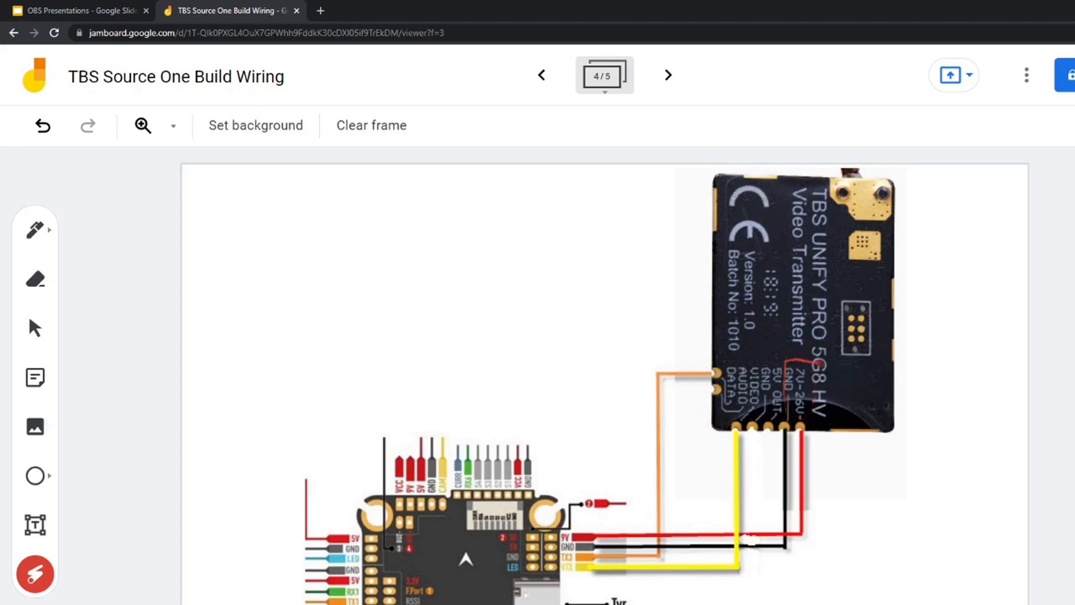
{"action": "mouse_move", "coordinate": [540, 75]}
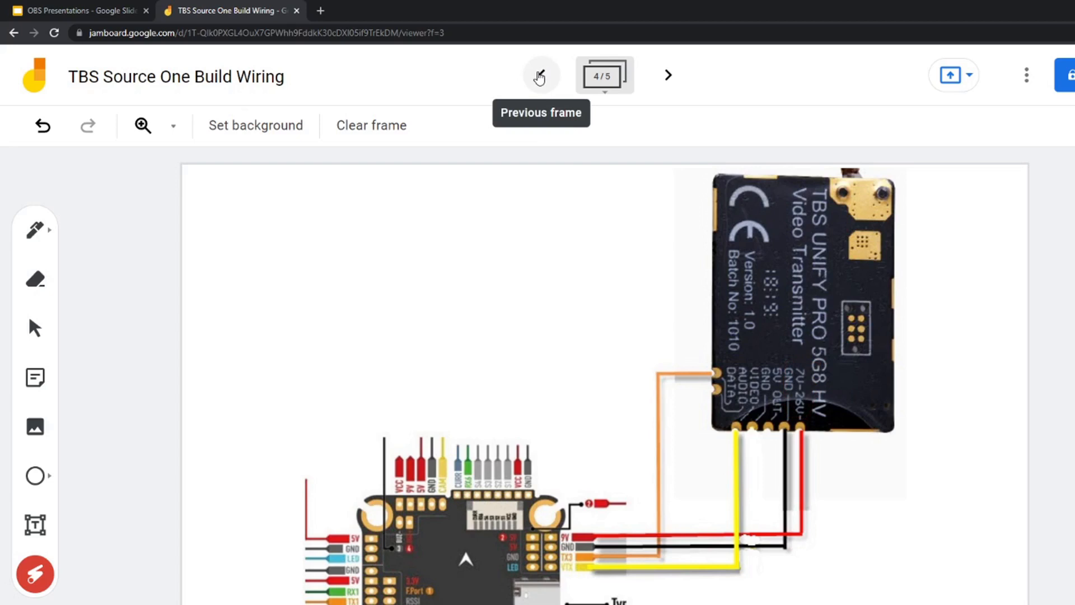
{"action": "left_click", "coordinate": [541, 74]}
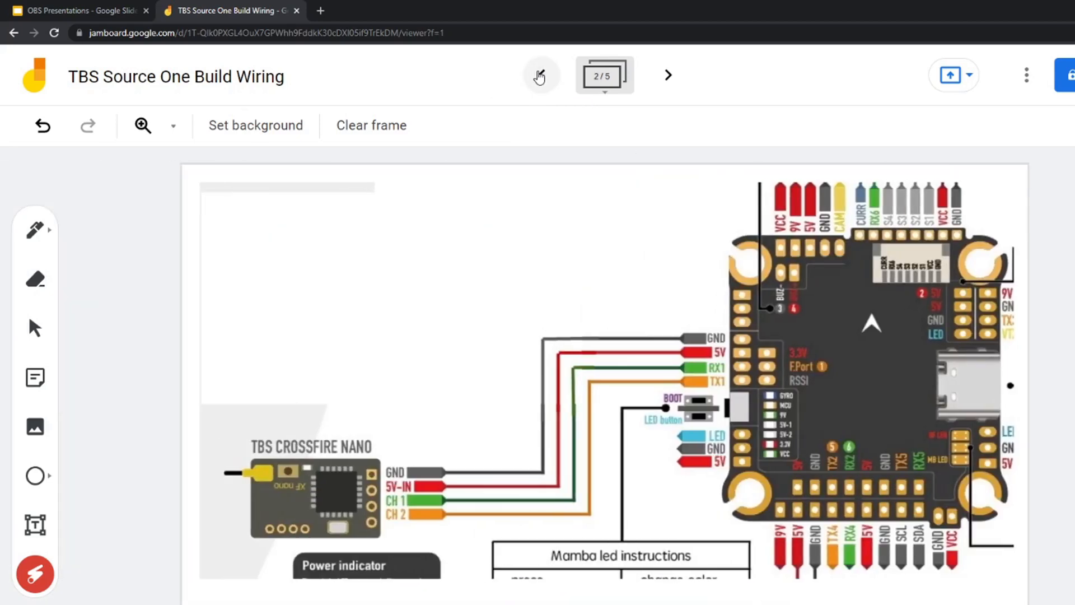
{"action": "left_click", "coordinate": [541, 74]}
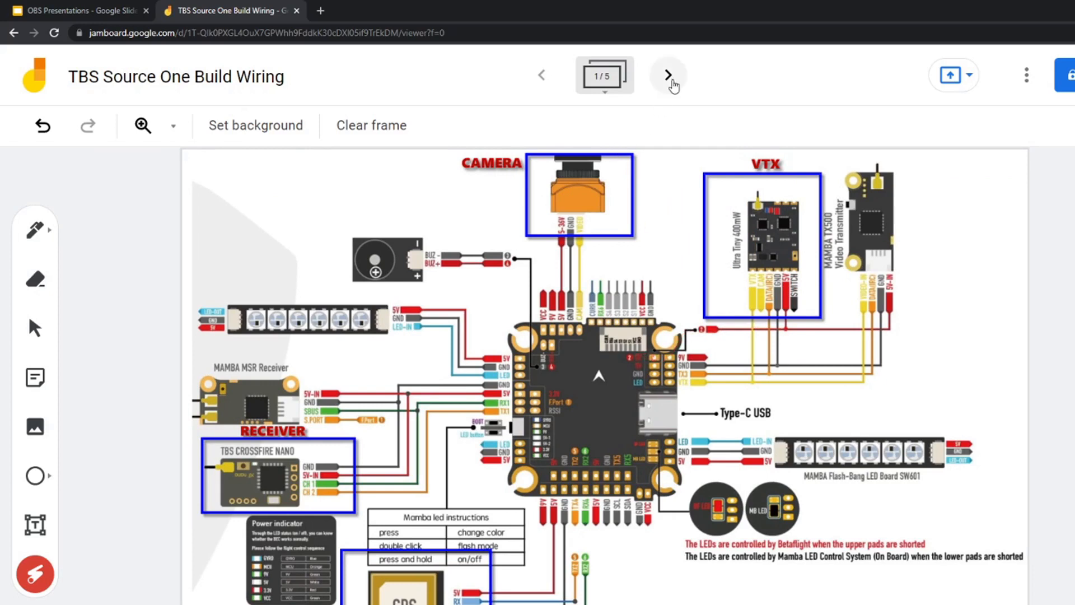
{"action": "left_click", "coordinate": [668, 74]}
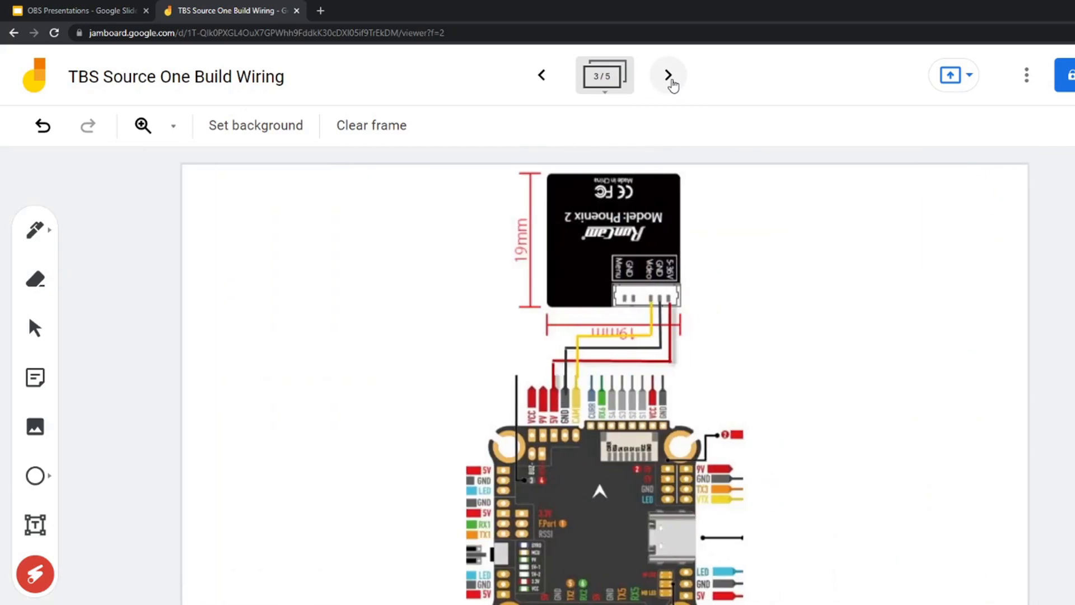
{"action": "left_click", "coordinate": [667, 74]}
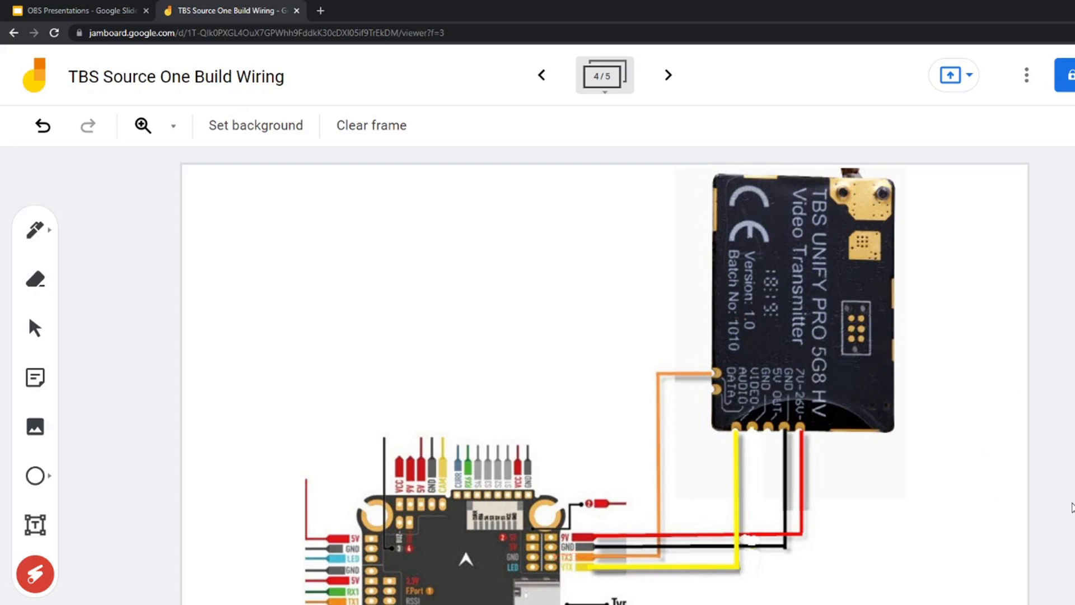
Step: Show frame 5's GPS wiring, point out the GPS pads and wire connections, then return to the previous frame
{"action": "left_click", "coordinate": [667, 74]}
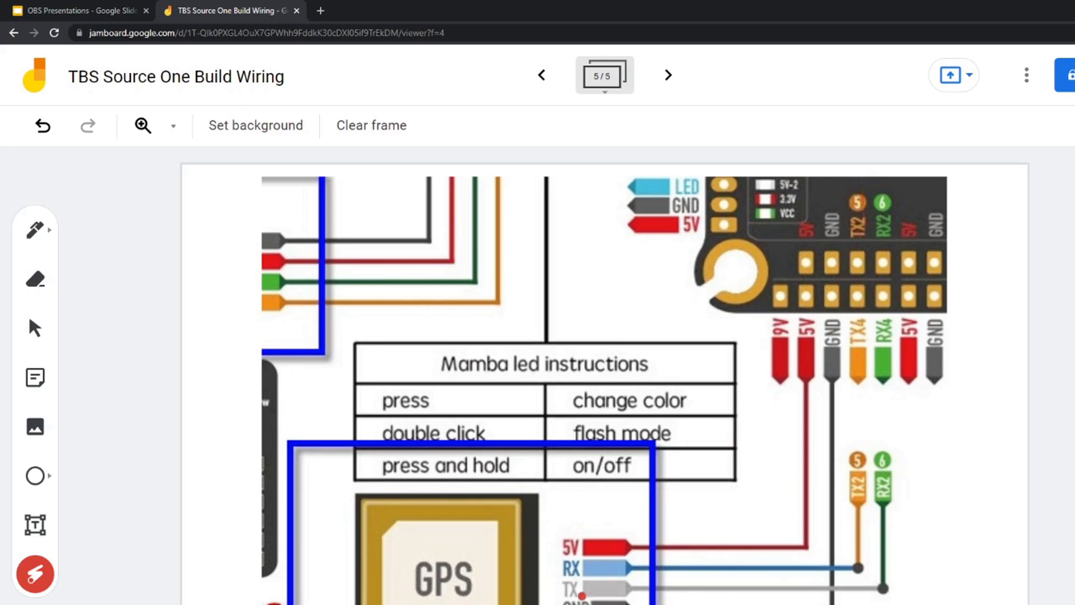
{"action": "left_click_drag", "start_coordinate": [888, 477], "coordinate": [884, 589]}
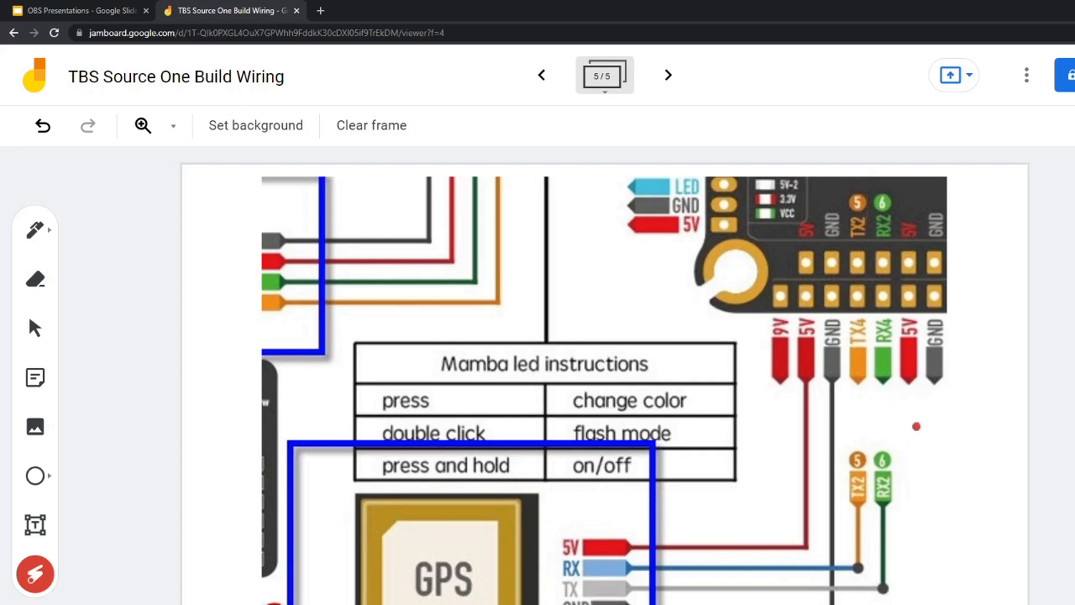
{"action": "mouse_move", "coordinate": [870, 355]}
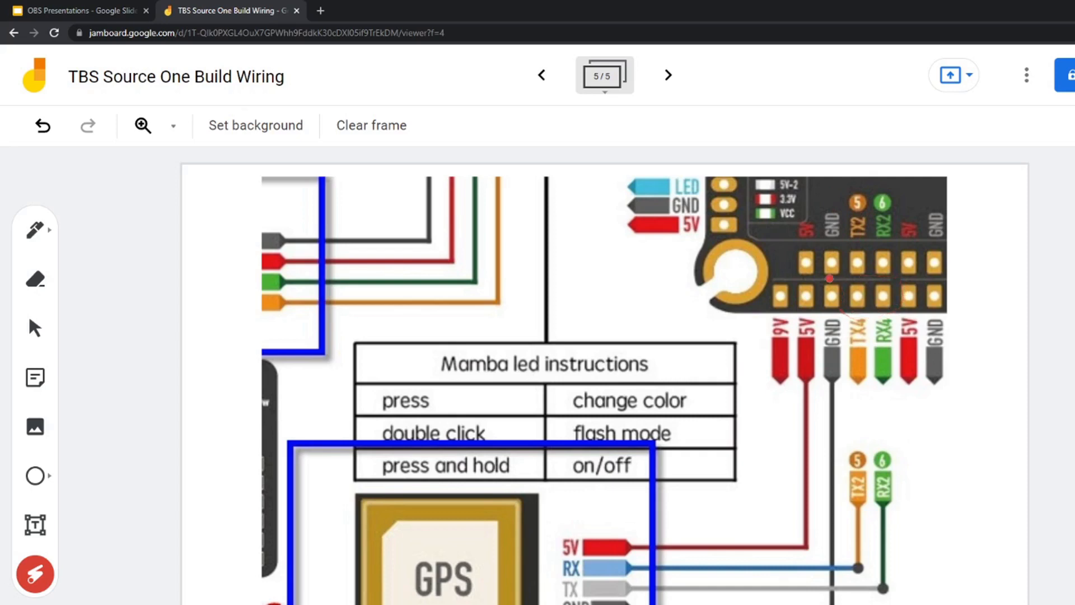
{"action": "left_click_drag", "start_coordinate": [816, 287], "coordinate": [885, 315]}
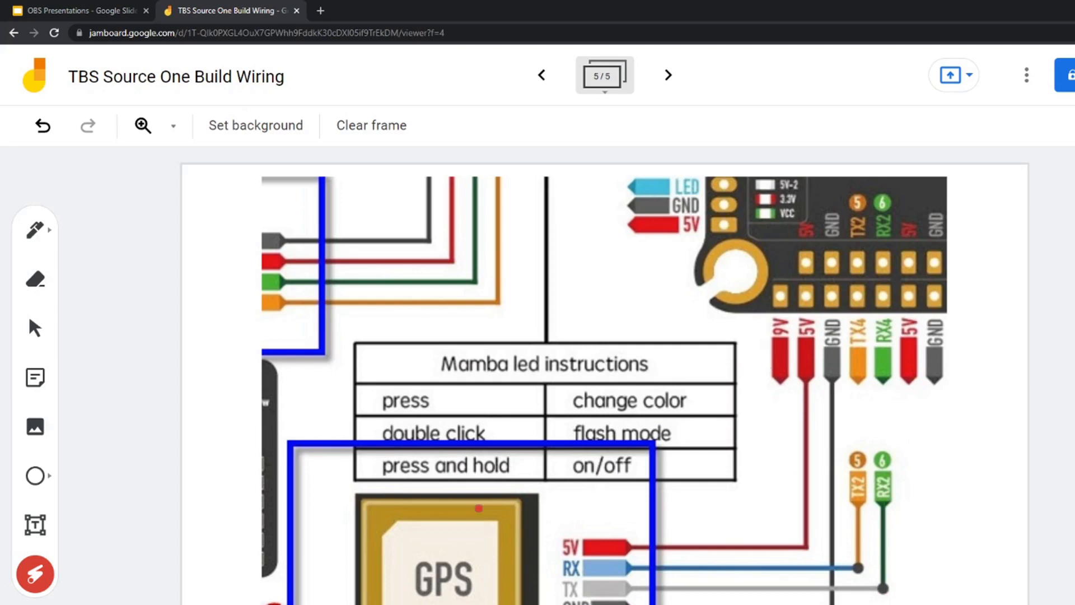
{"action": "mouse_move", "coordinate": [736, 112]}
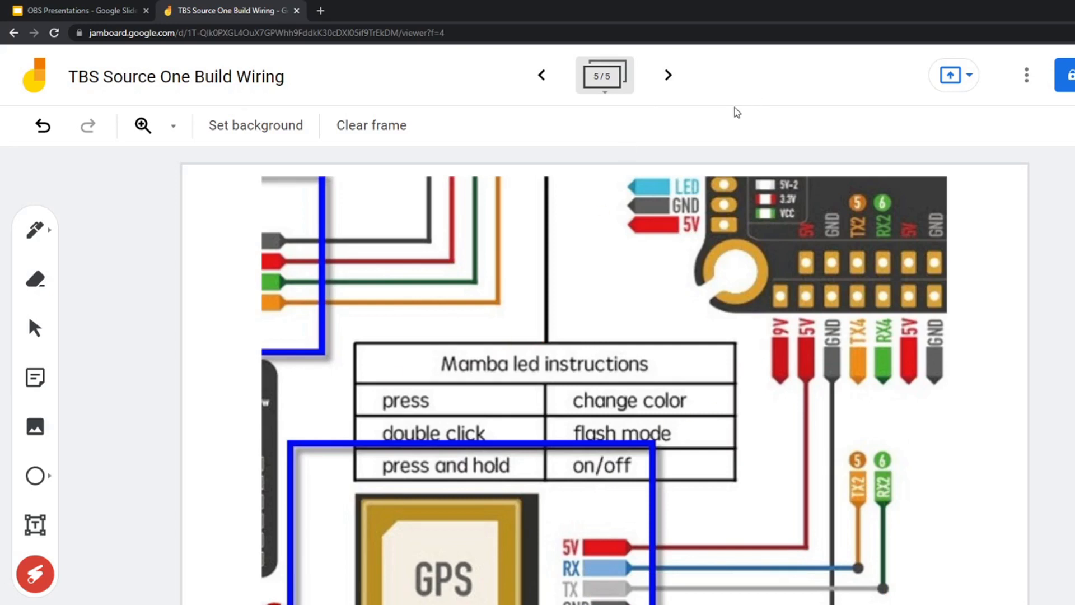
{"action": "mouse_move", "coordinate": [472, 155]}
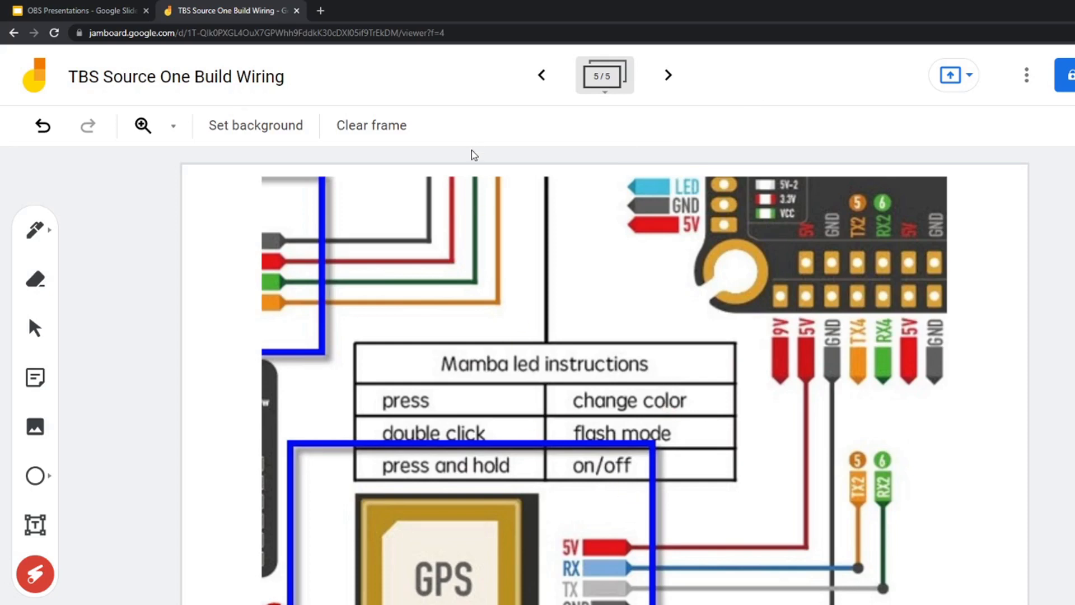
{"action": "left_click", "coordinate": [541, 74]}
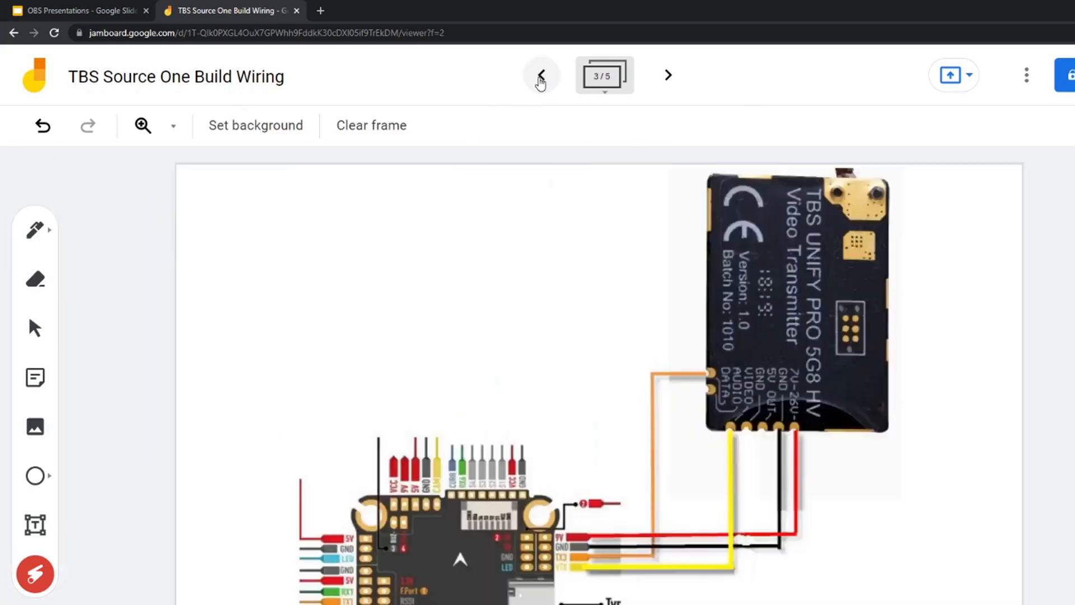